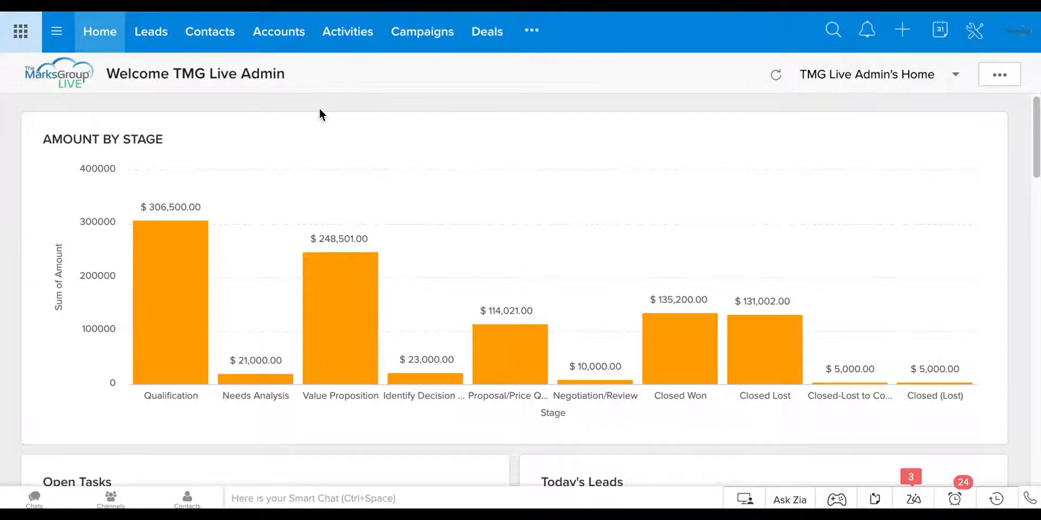
mouse_move(353, 6)
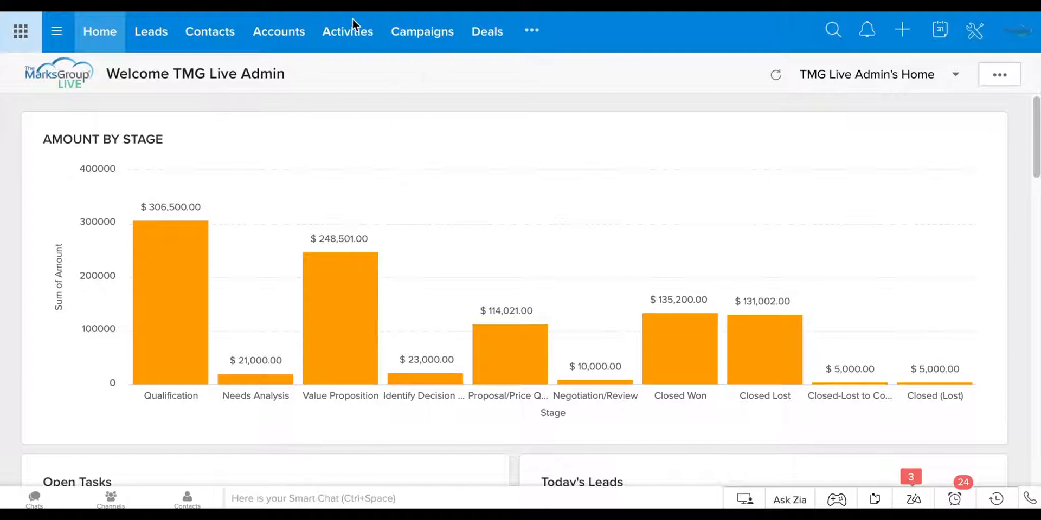
mouse_move(315, 93)
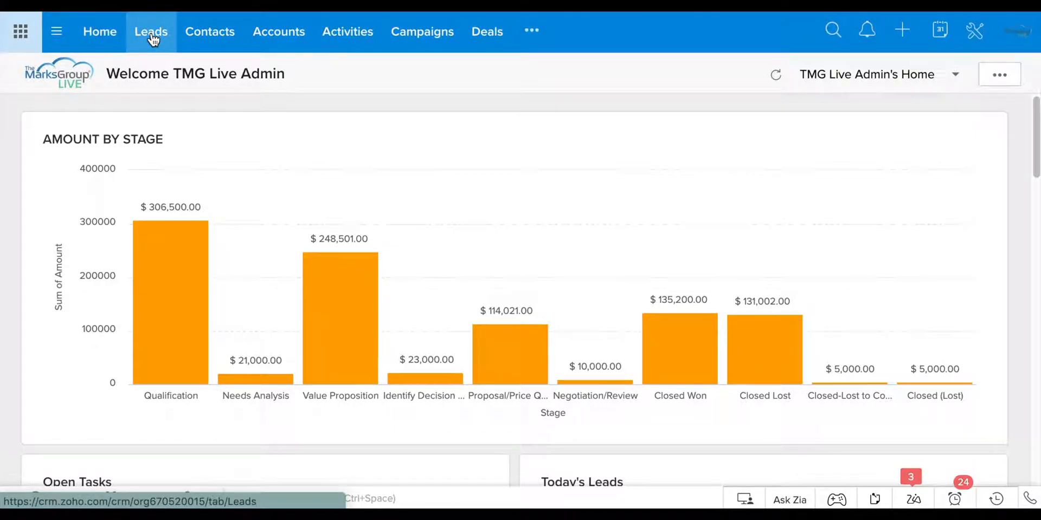
left_click(150, 31)
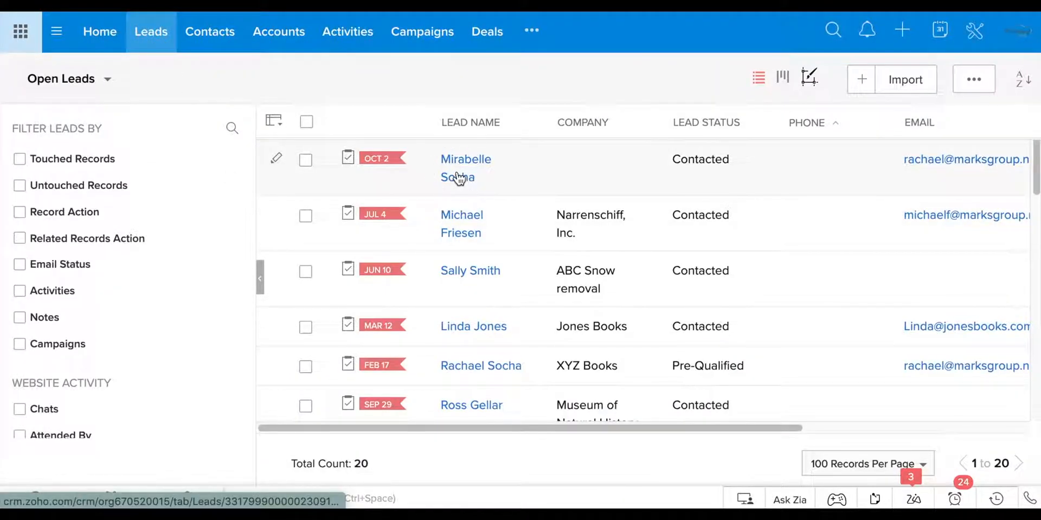
left_click(465, 168)
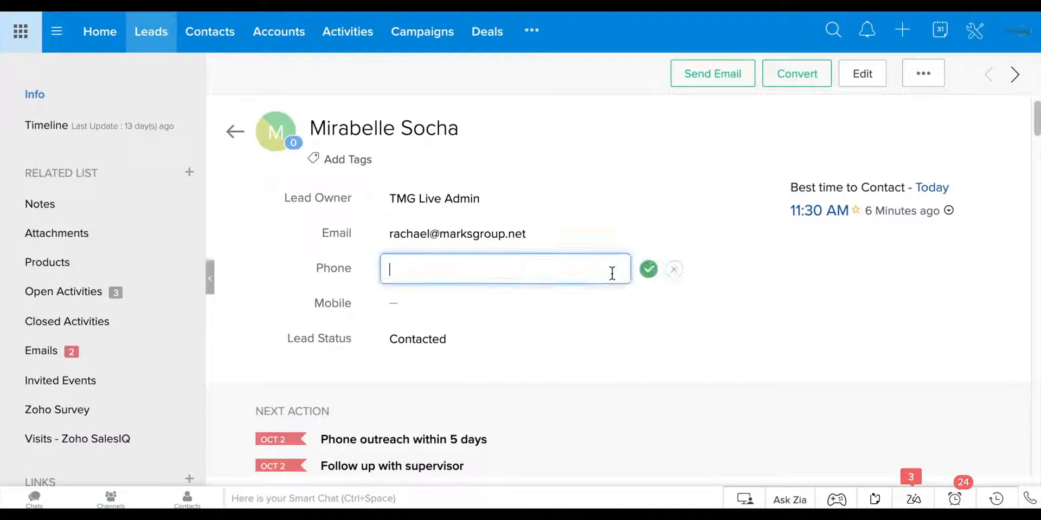
type("0000")
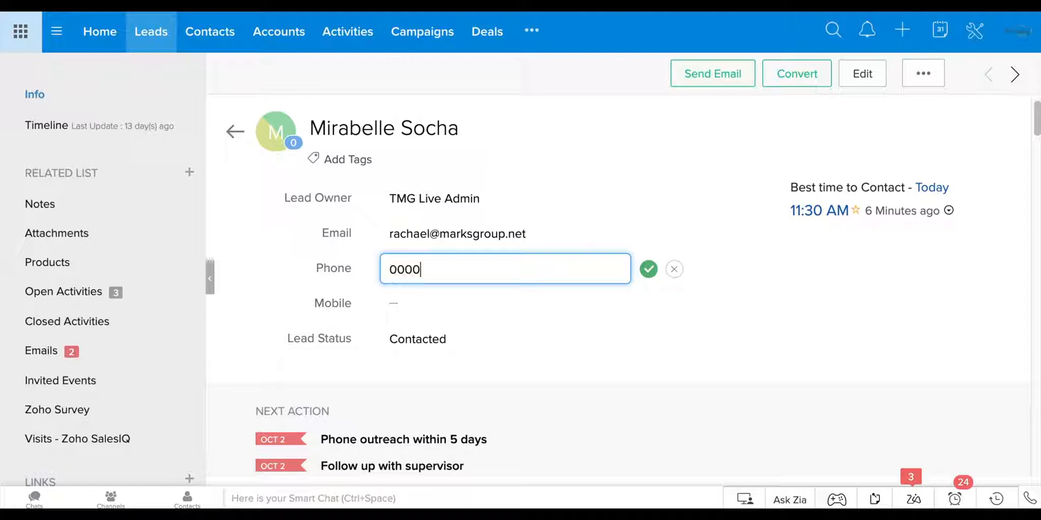
type("000000")
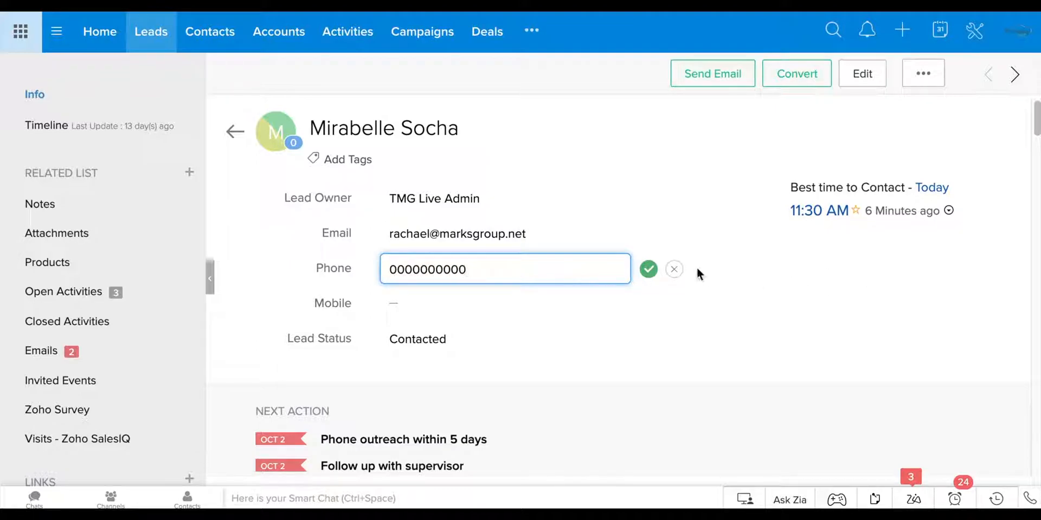
left_click(648, 269)
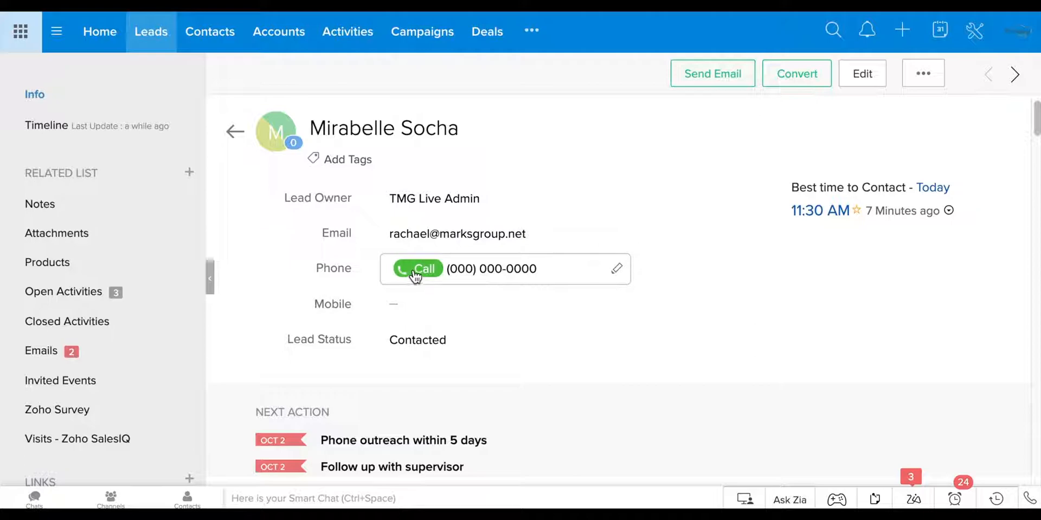
mouse_move(796, 388)
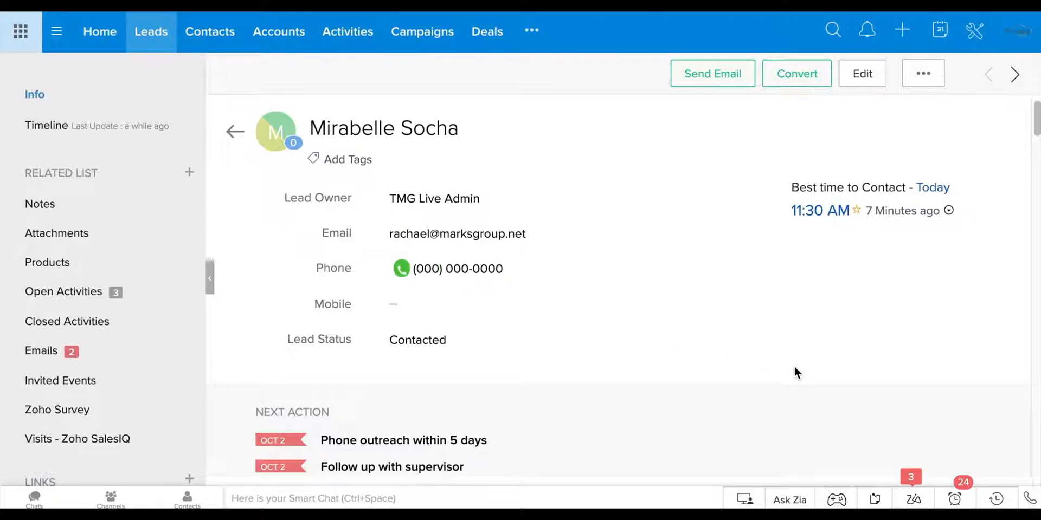
mouse_move(835, 258)
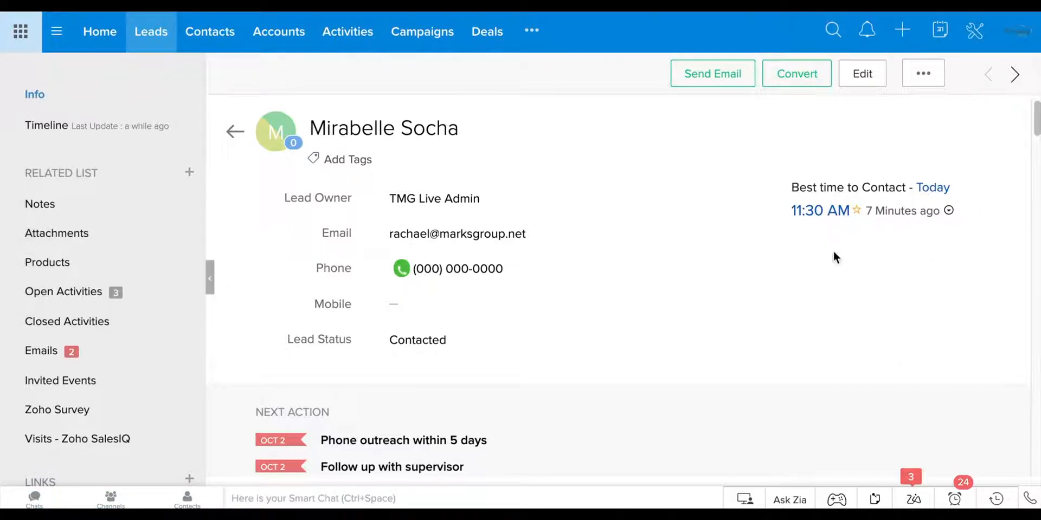
mouse_move(910, 337)
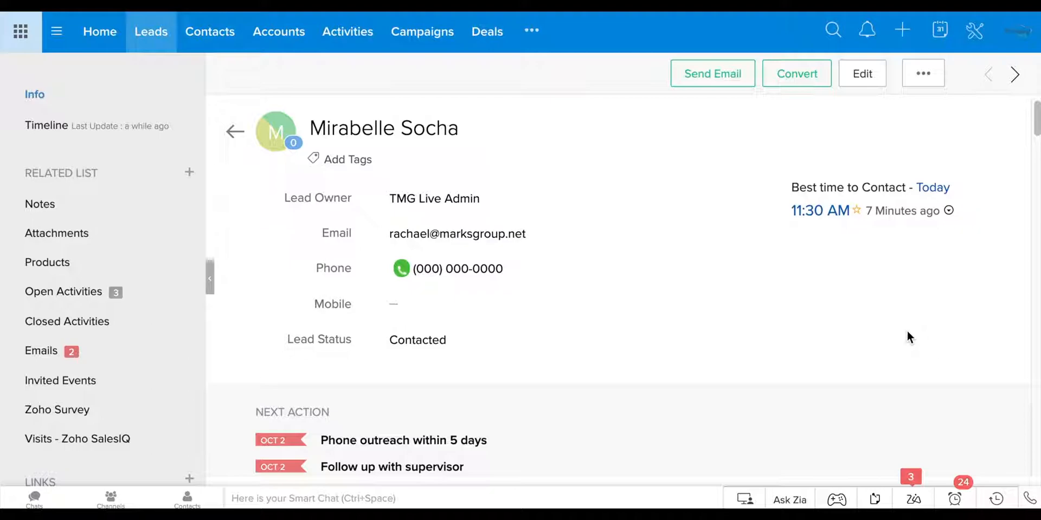
mouse_move(932, 324)
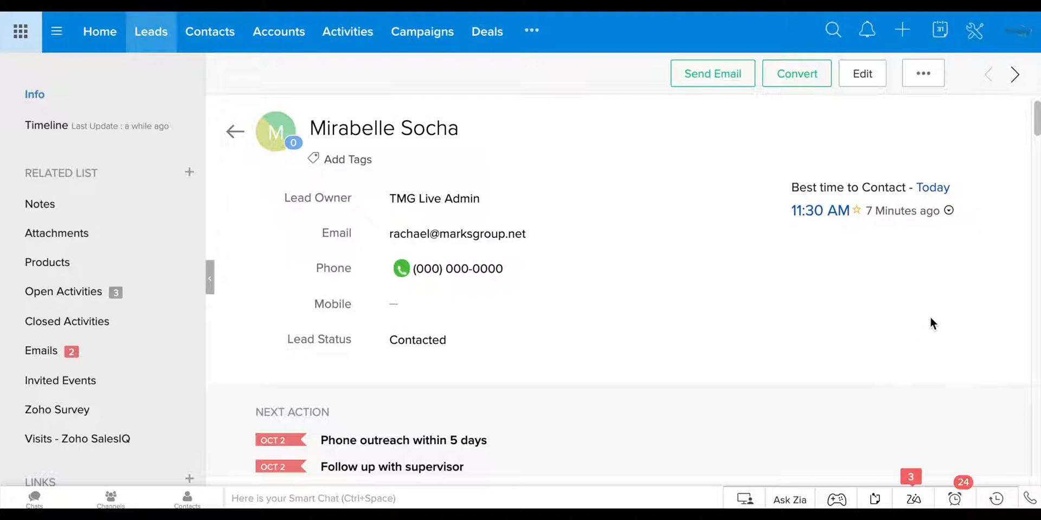
mouse_move(948, 351)
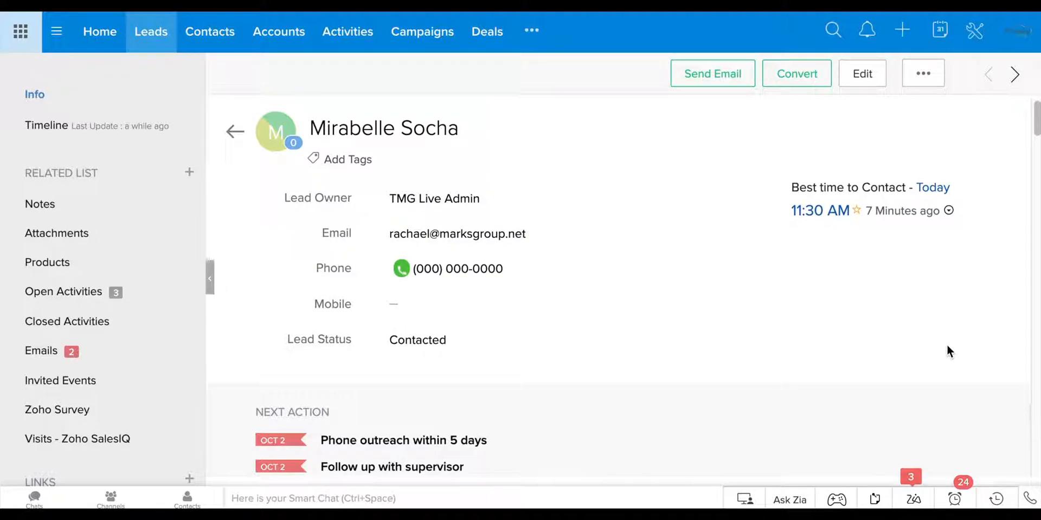
mouse_move(949, 300)
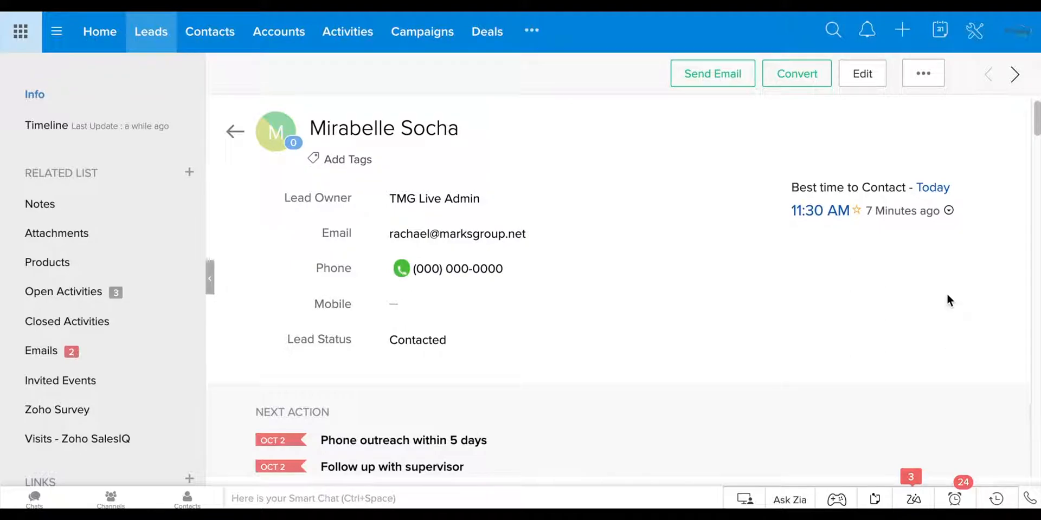
mouse_move(722, 299)
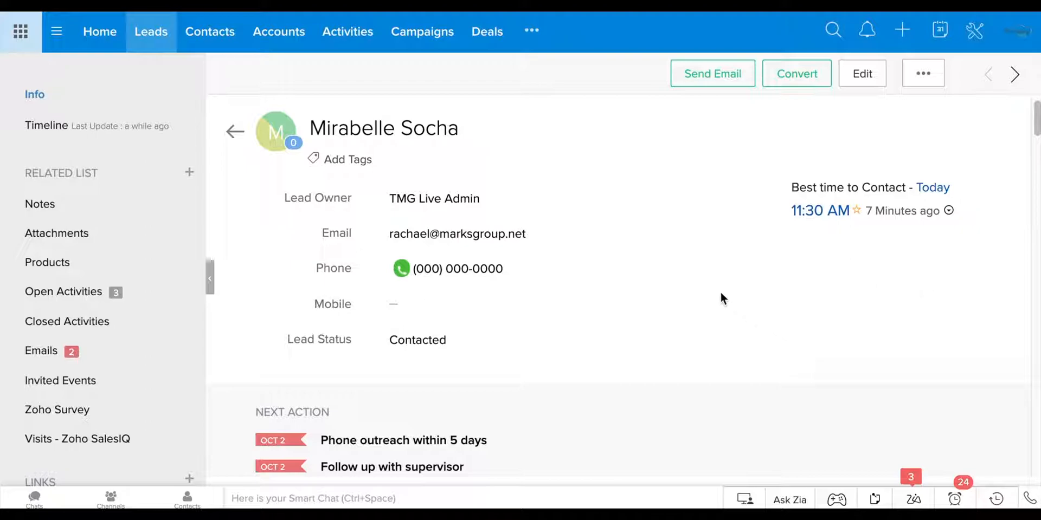
mouse_move(968, 80)
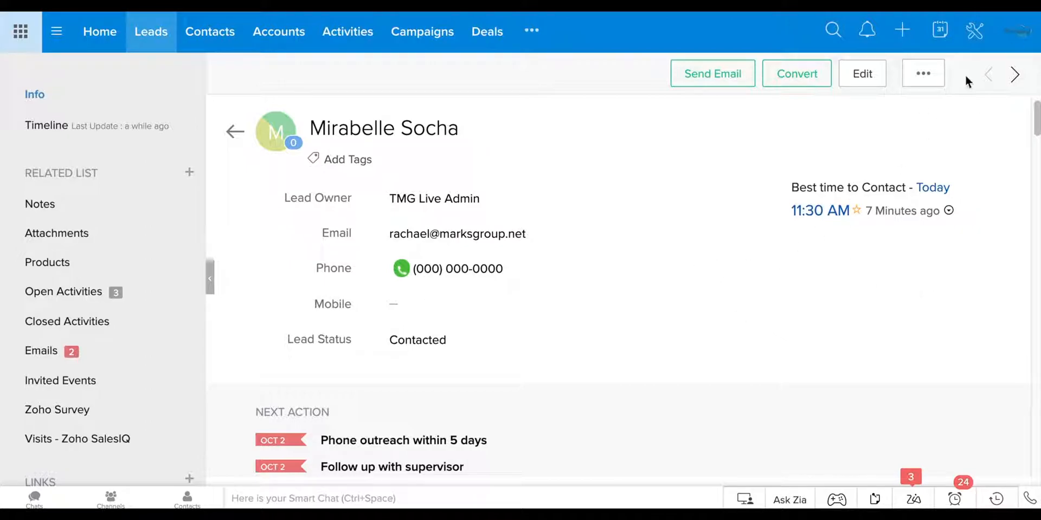
mouse_move(778, 219)
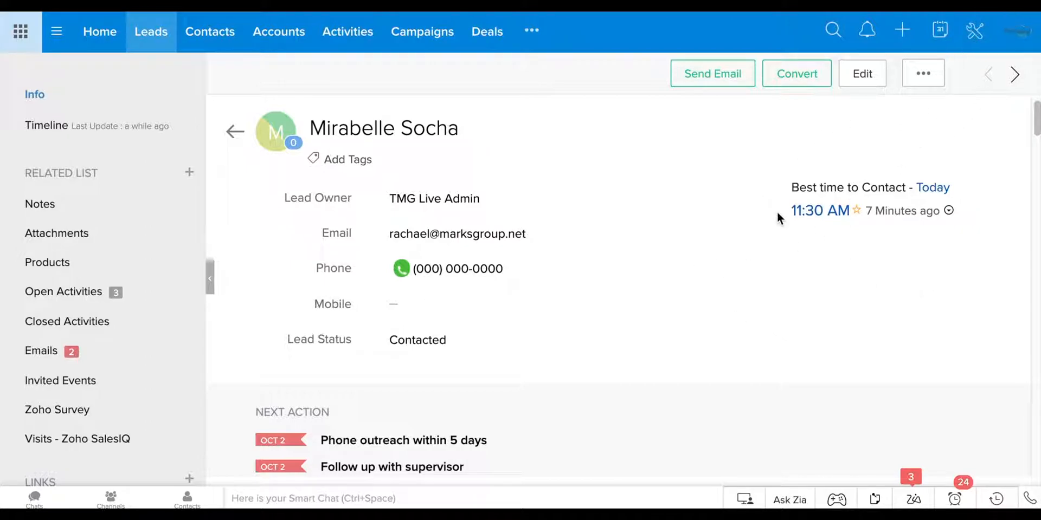
mouse_move(787, 218)
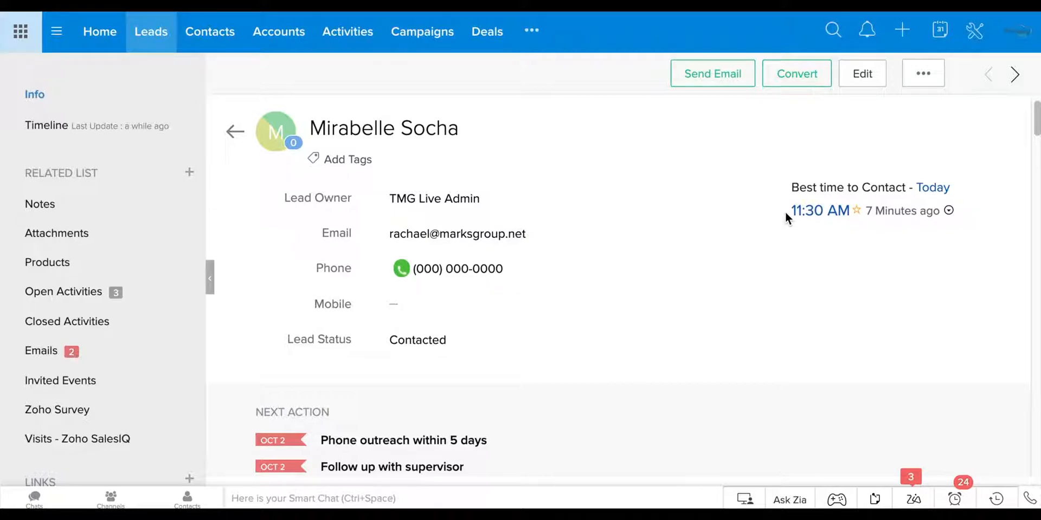
mouse_move(696, 191)
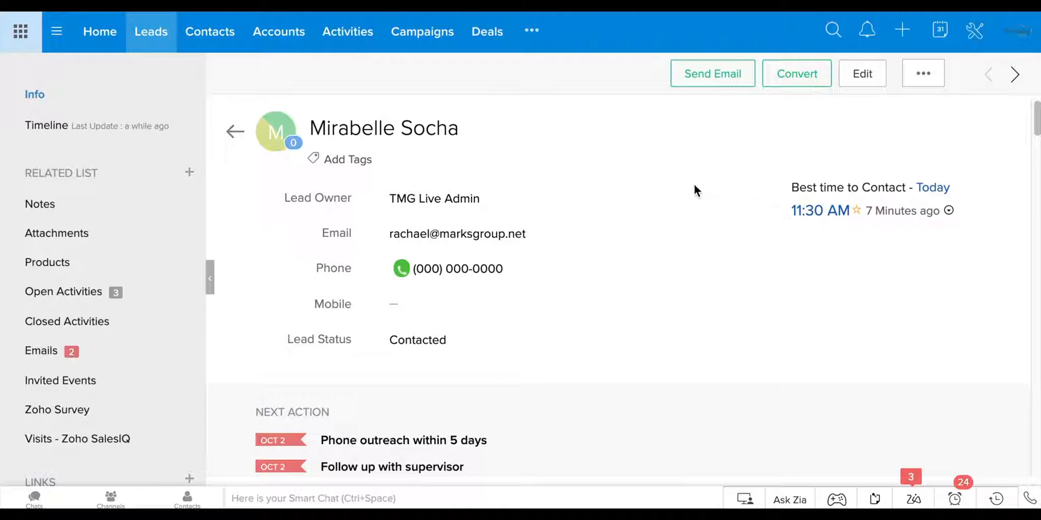
mouse_move(662, 228)
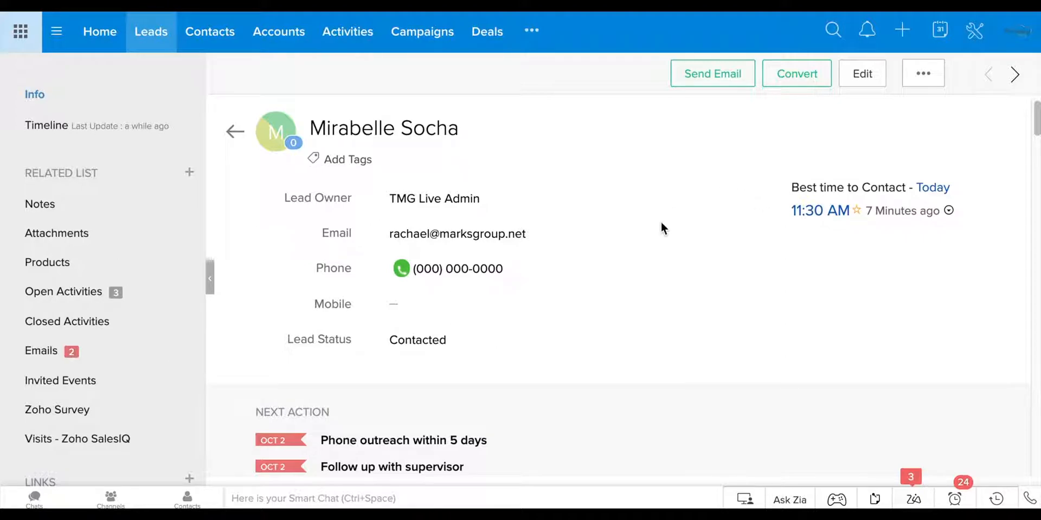
mouse_move(605, 372)
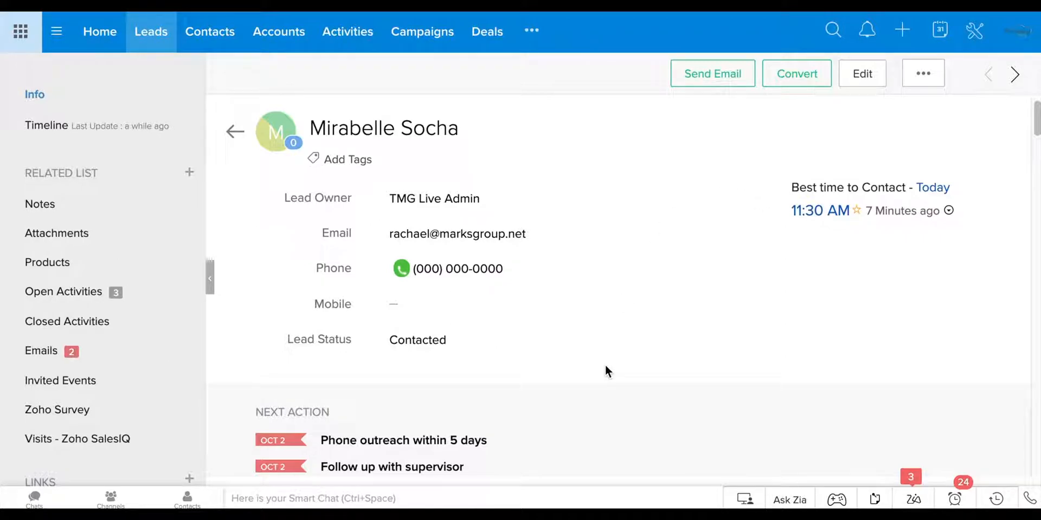
scroll("down", 3)
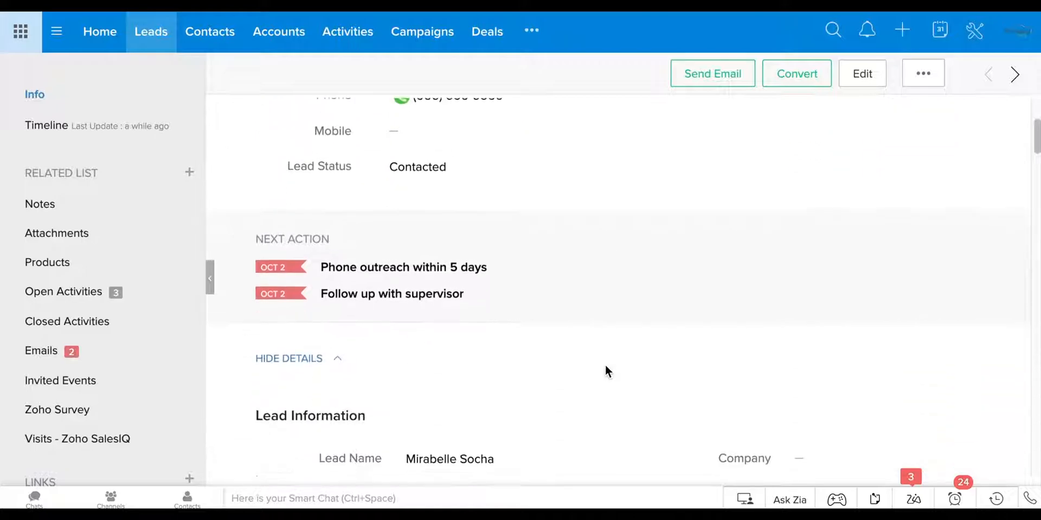
scroll("down", 3)
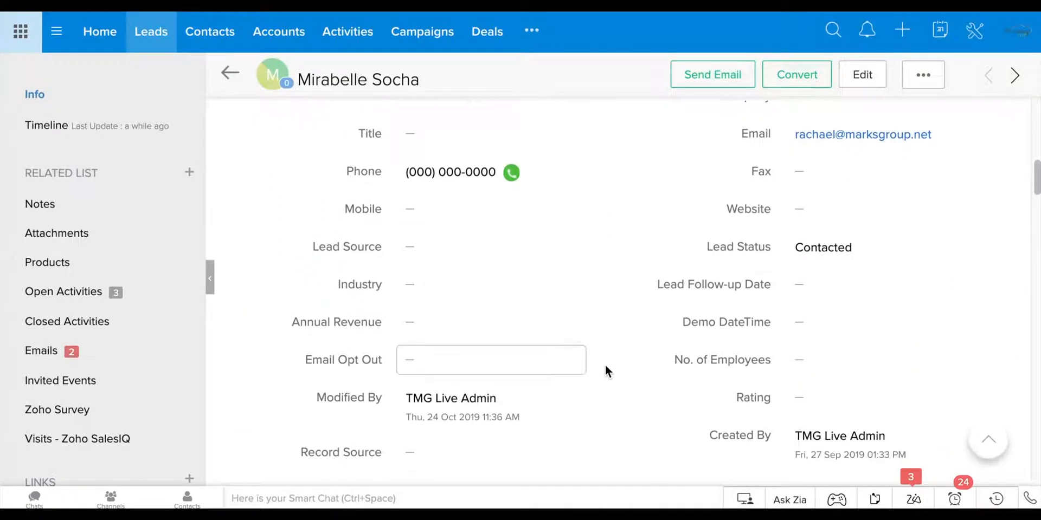
scroll("up", 3)
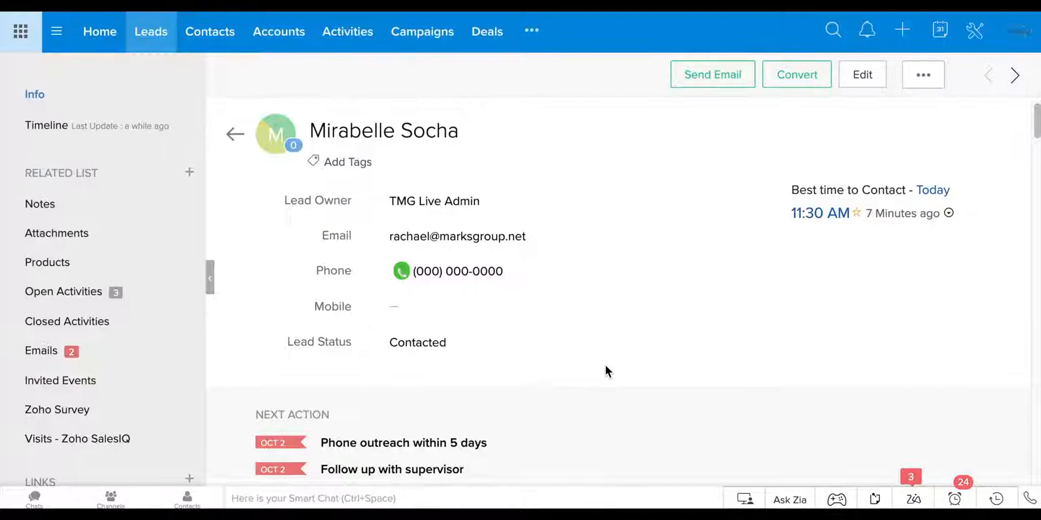
mouse_move(912, 133)
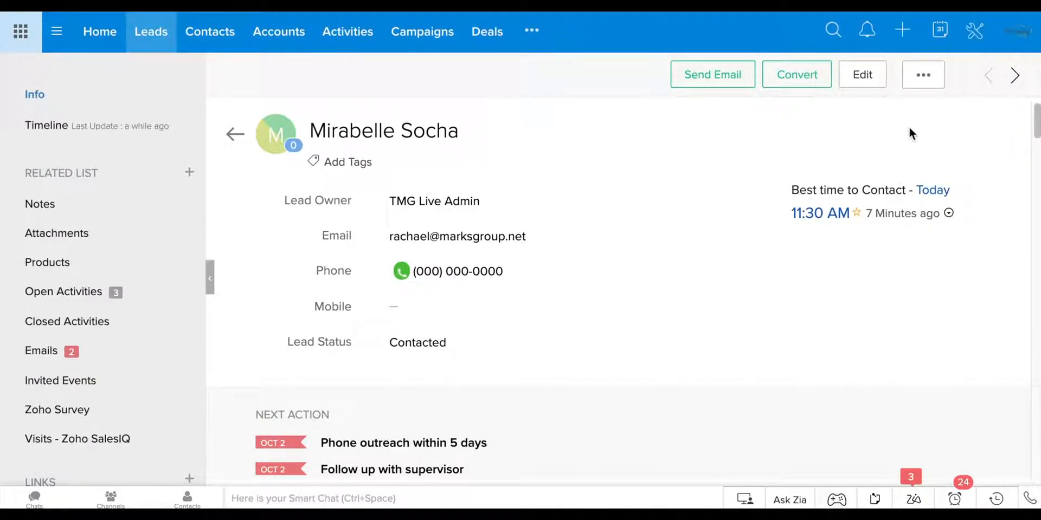
mouse_move(927, 116)
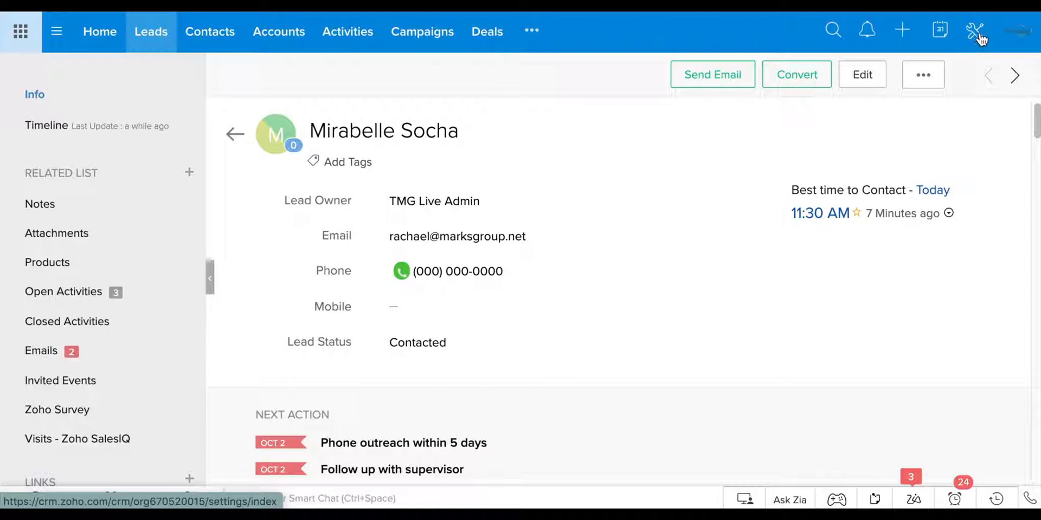
- Go from the Setup page to the Telephony page under Channels
left_click(961, 30)
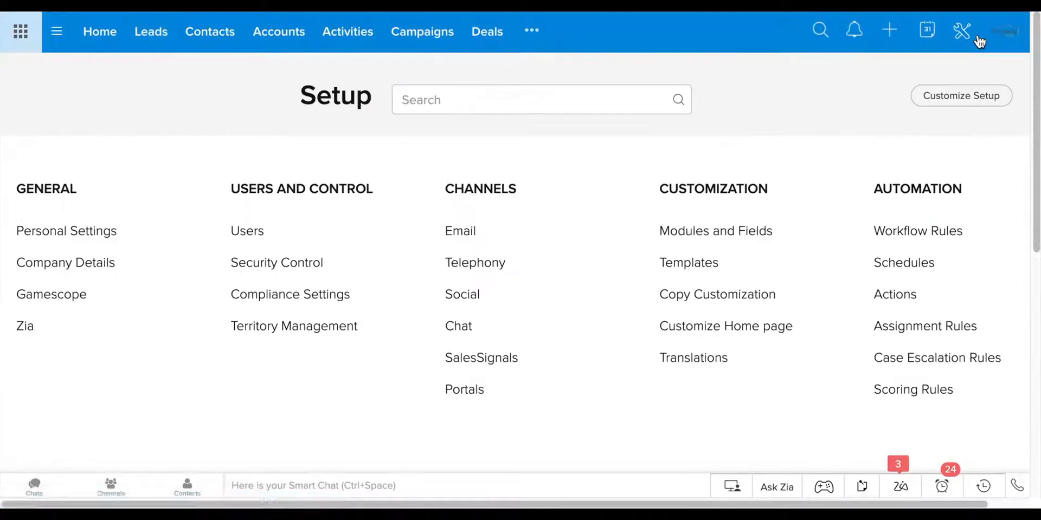
scroll("down", 3)
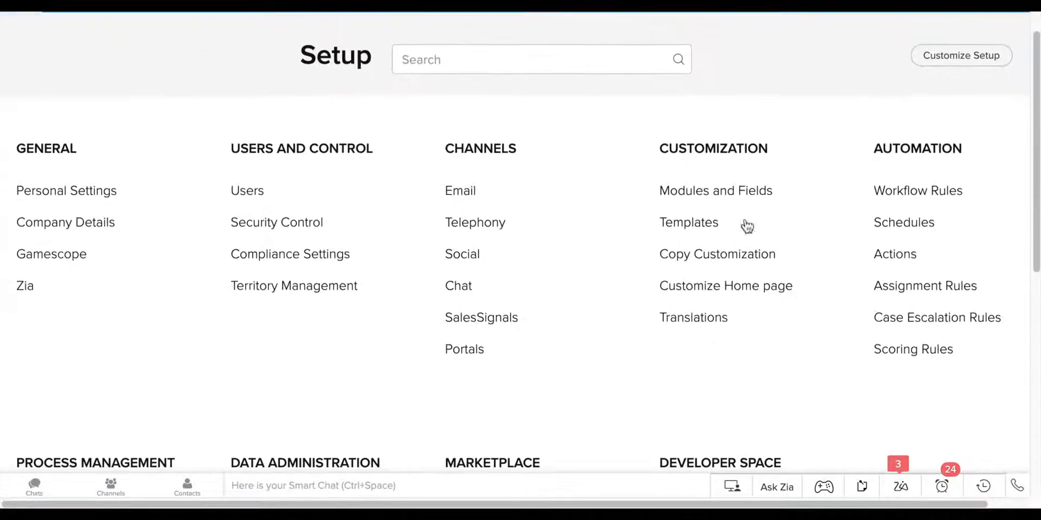
mouse_move(475, 222)
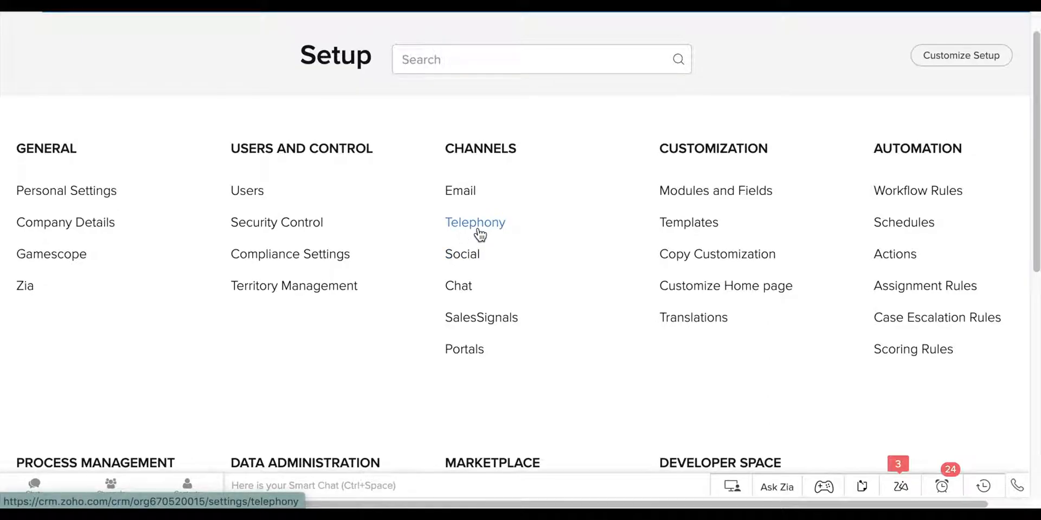
left_click(475, 222)
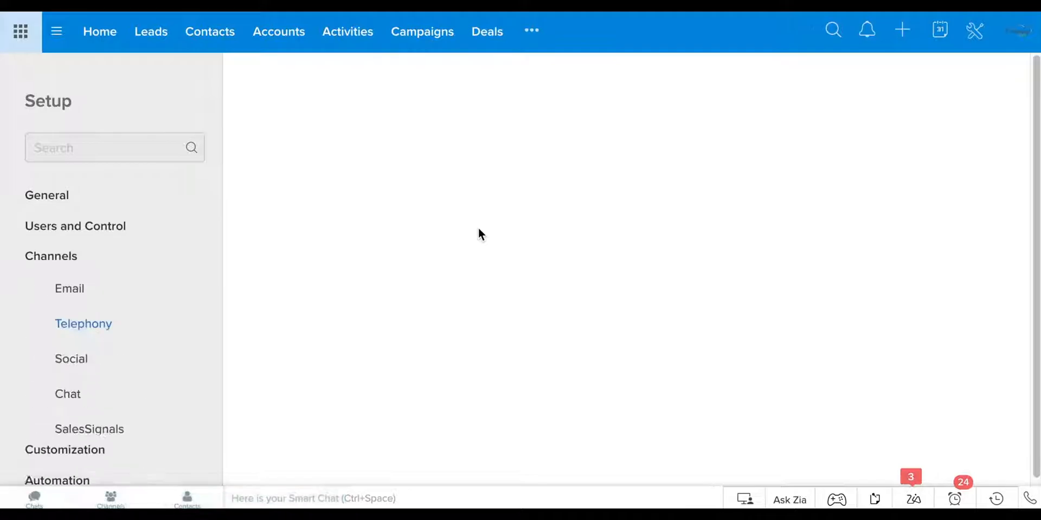
left_click(83, 324)
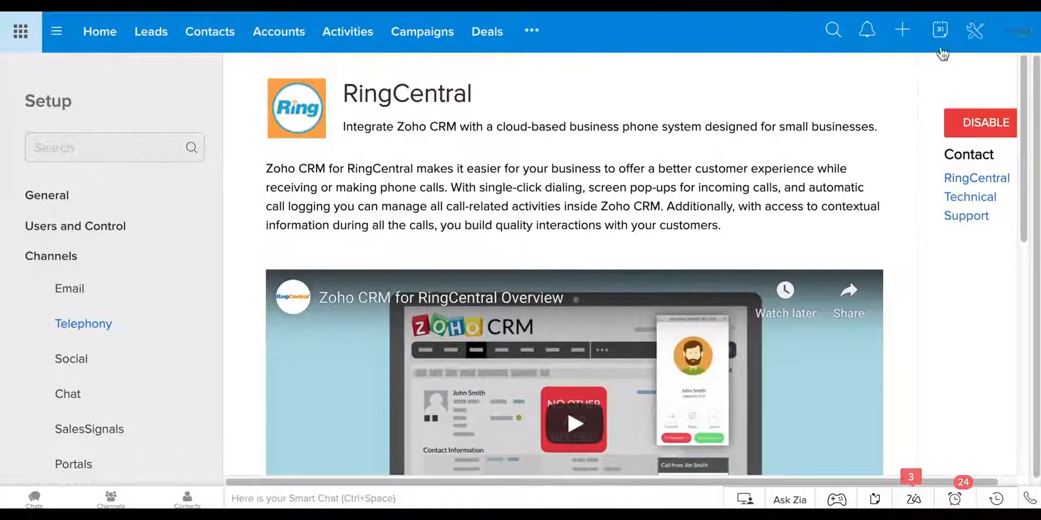
- Return to the PhoneBridge MarketPlace and browse the providers, ending back at the top
left_click(979, 123)
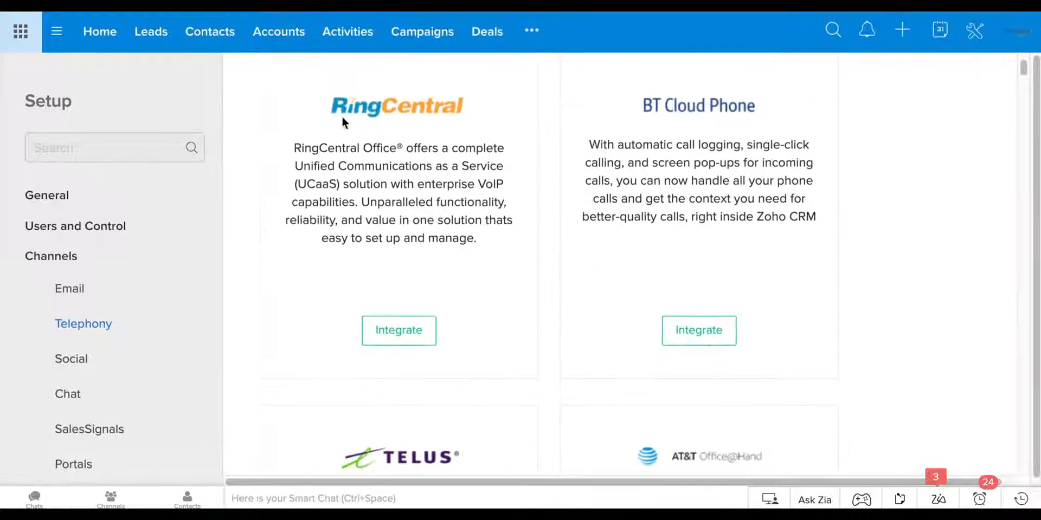
scroll("down", 3)
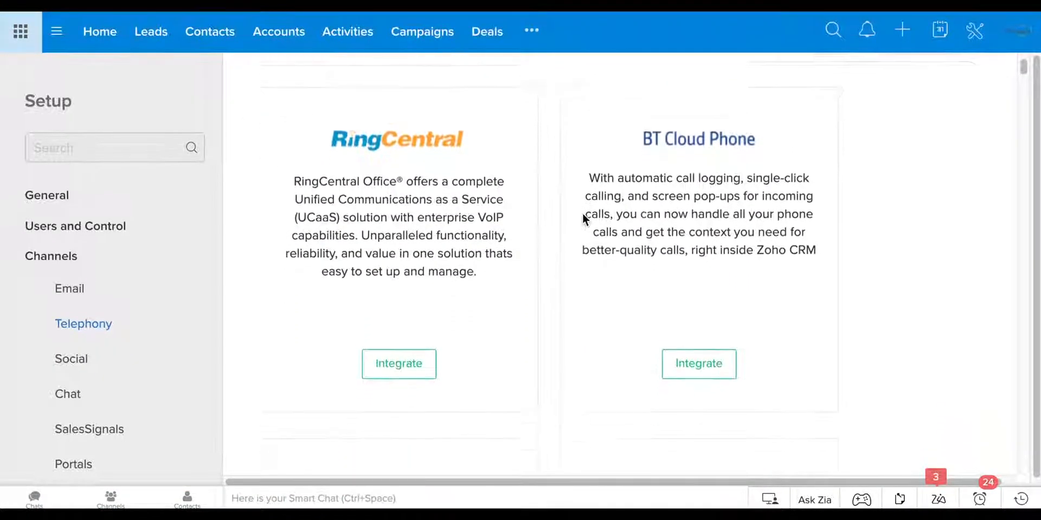
scroll("down", 3)
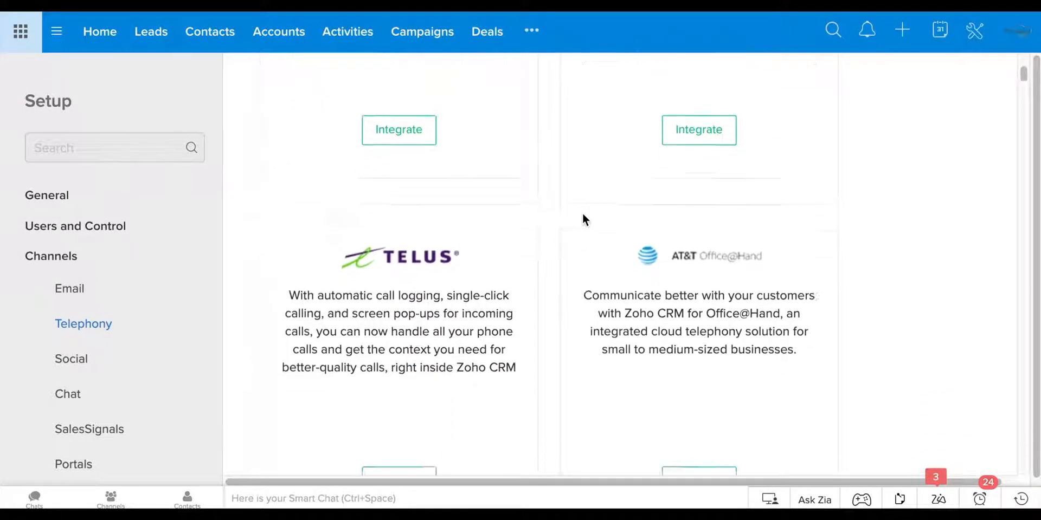
scroll("down", 3)
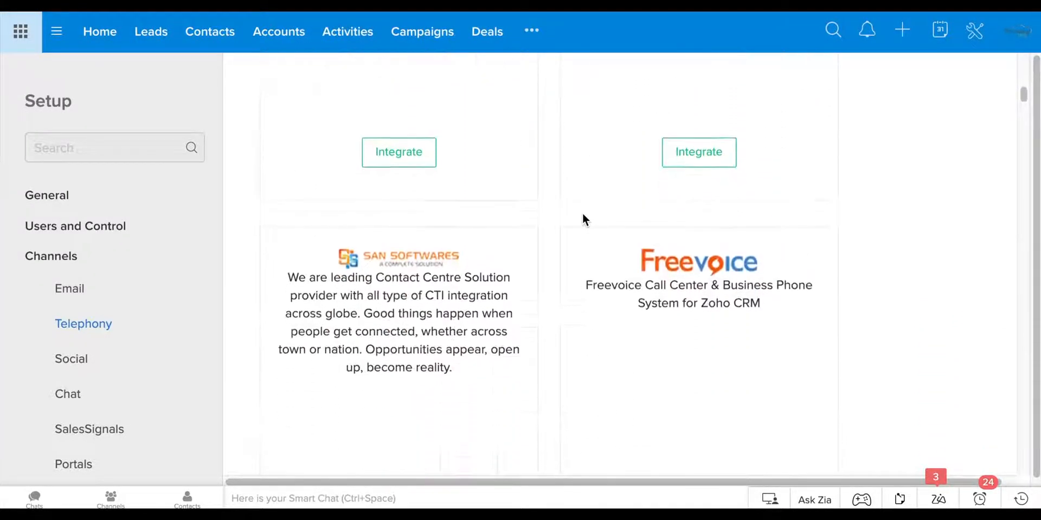
scroll("down", 3)
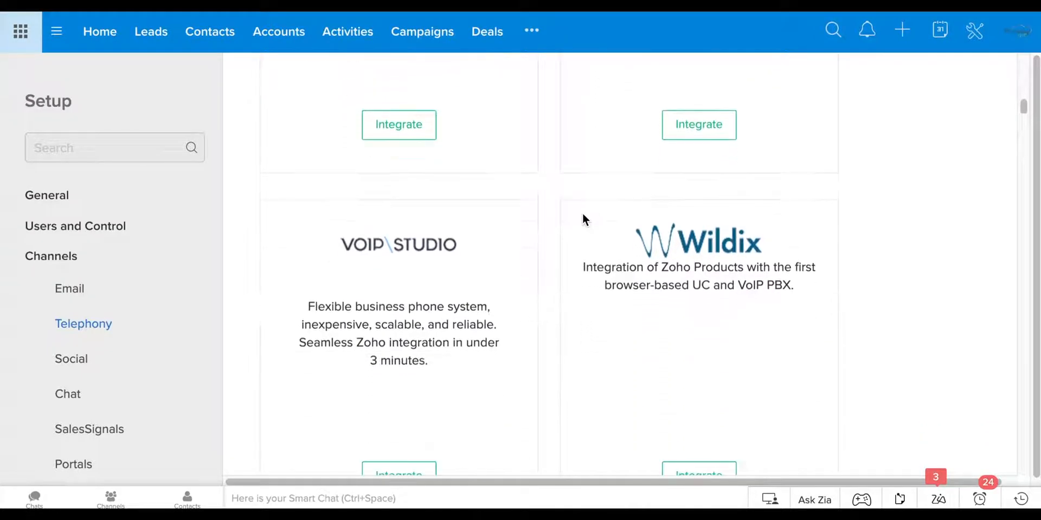
scroll("down", 3)
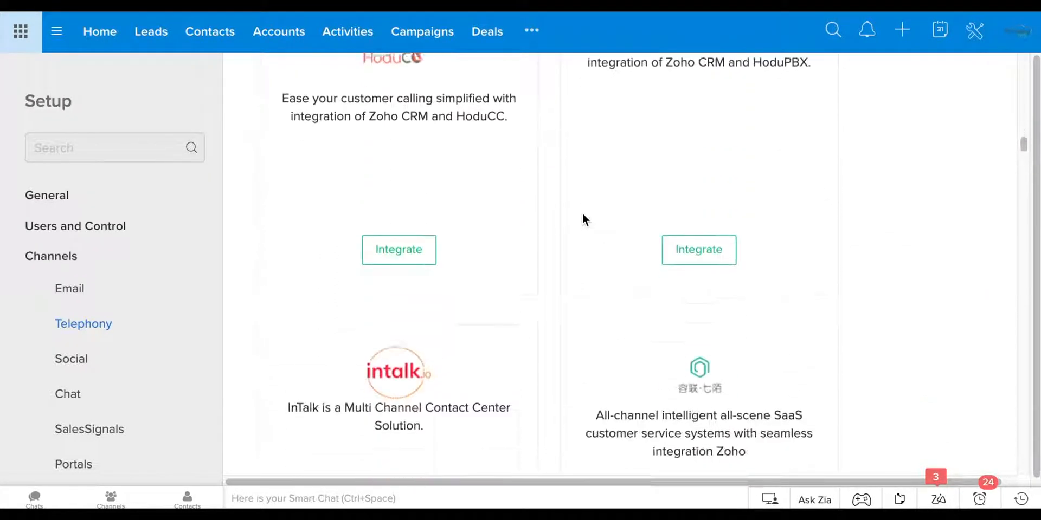
scroll("down", 3)
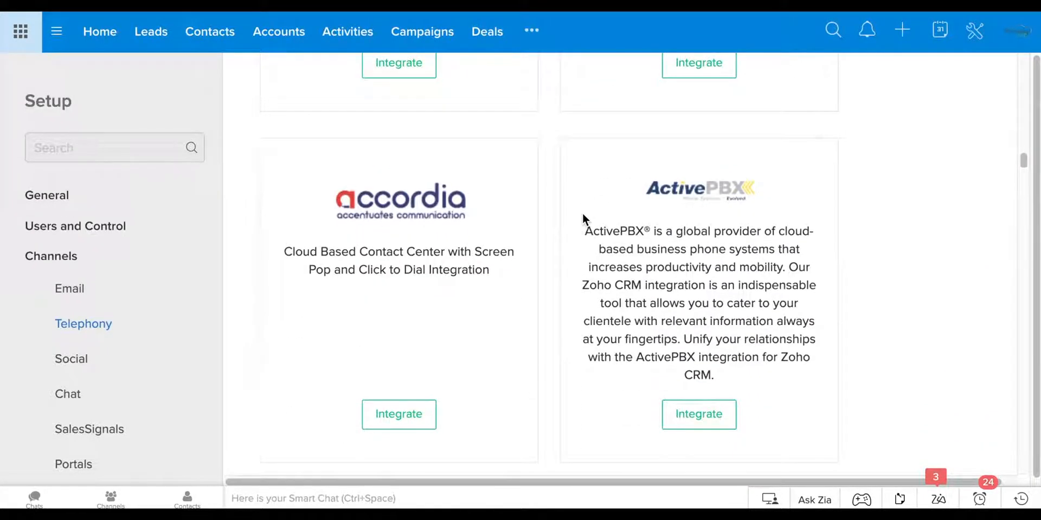
scroll("up", 3)
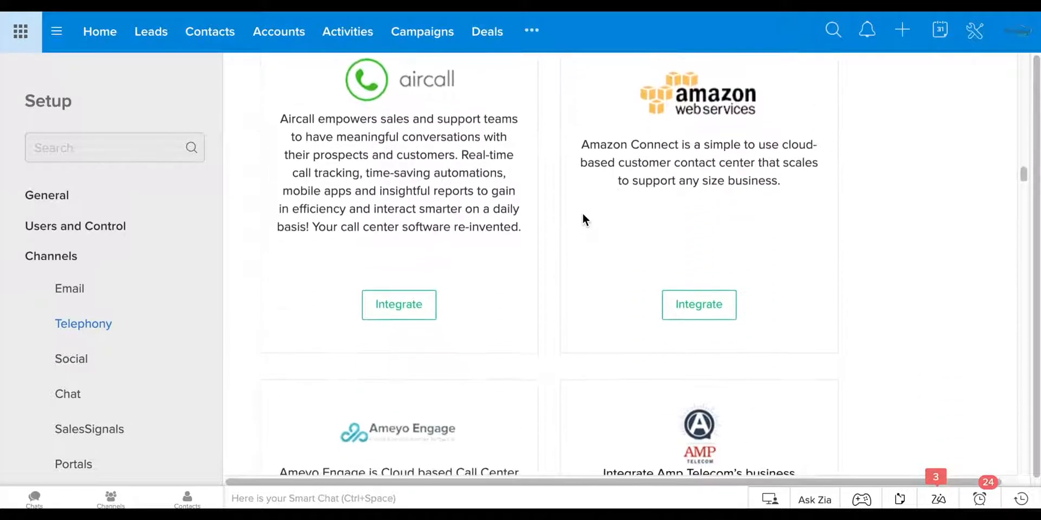
scroll("down", 3)
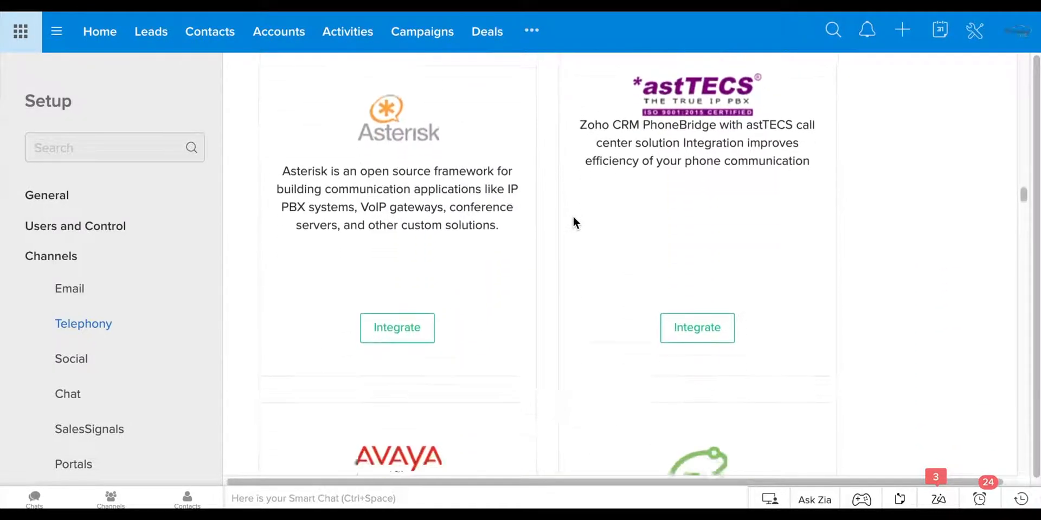
scroll("down", 3)
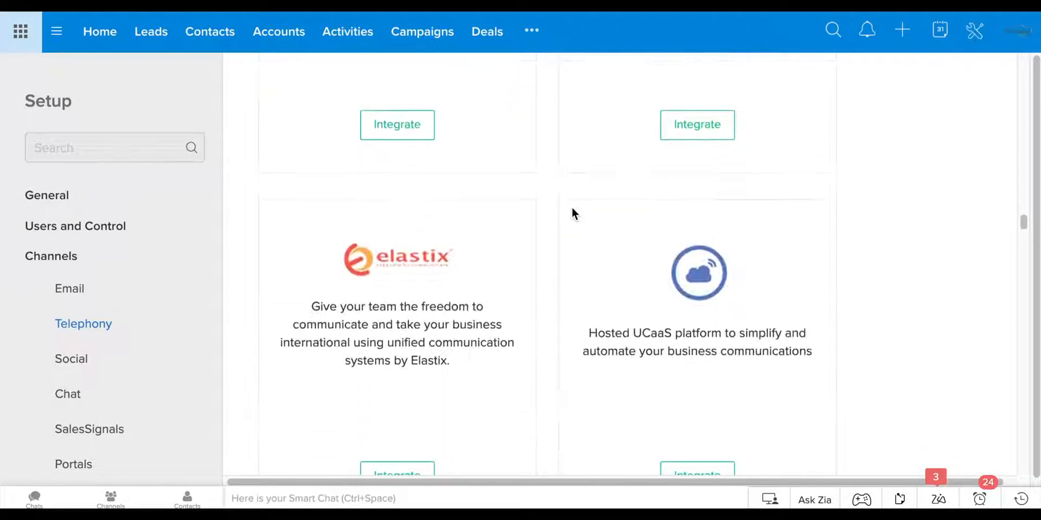
scroll("down", 3)
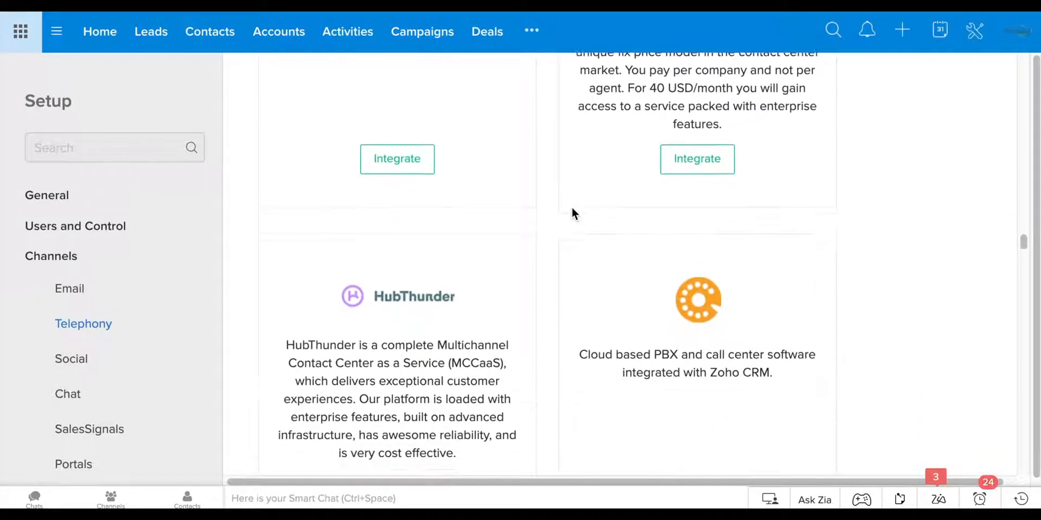
scroll("down", 3)
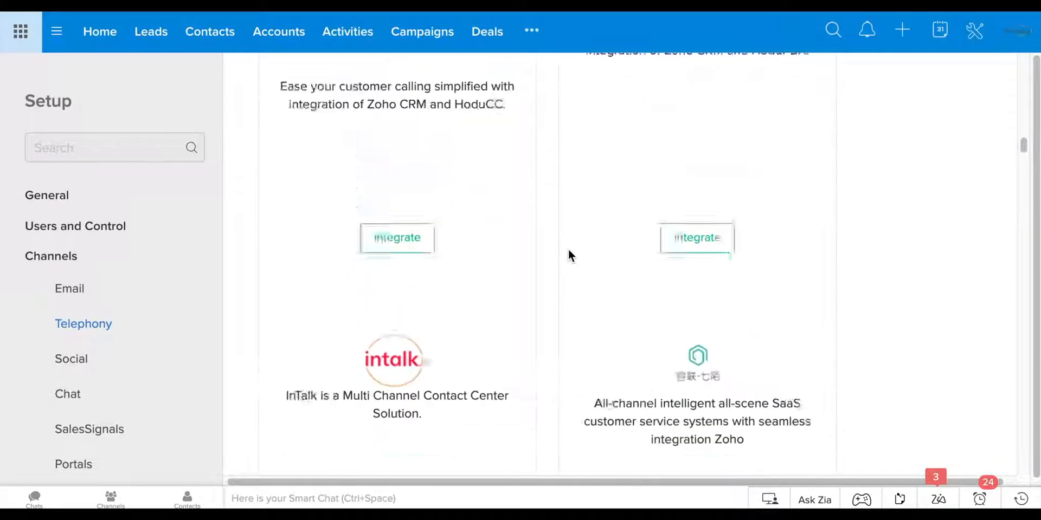
scroll("up", 3)
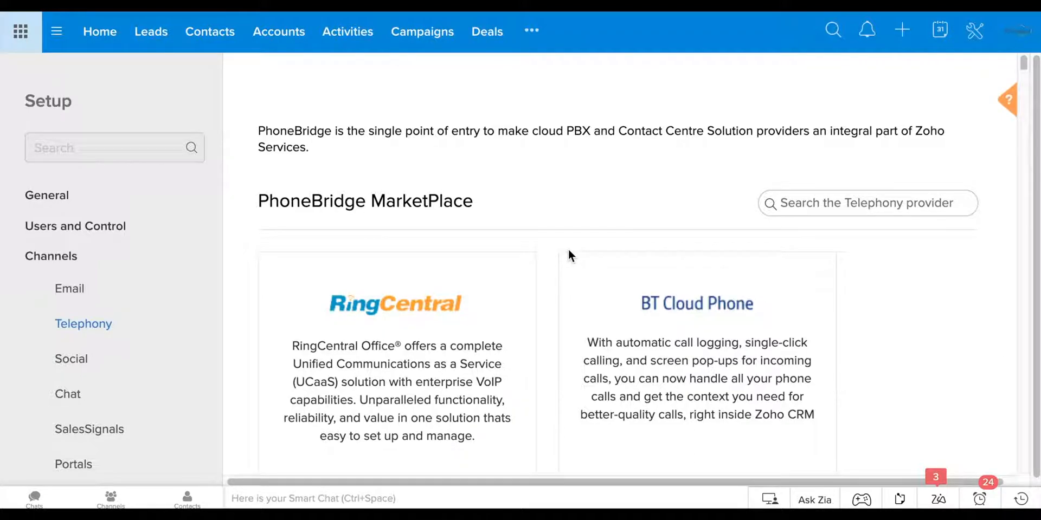
- Open RingCentral's details page and read through its features before scrolling back up
scroll("up", 3)
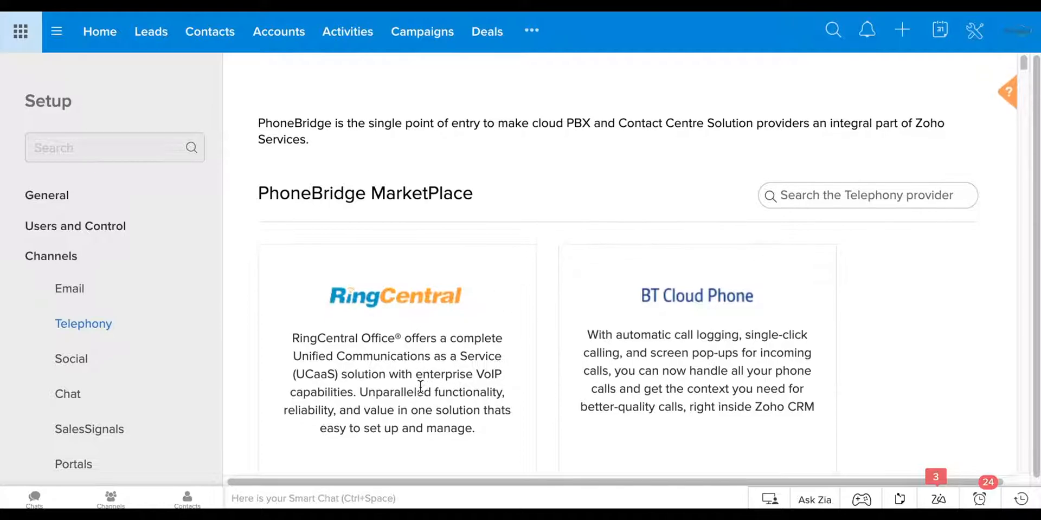
scroll("down", 3)
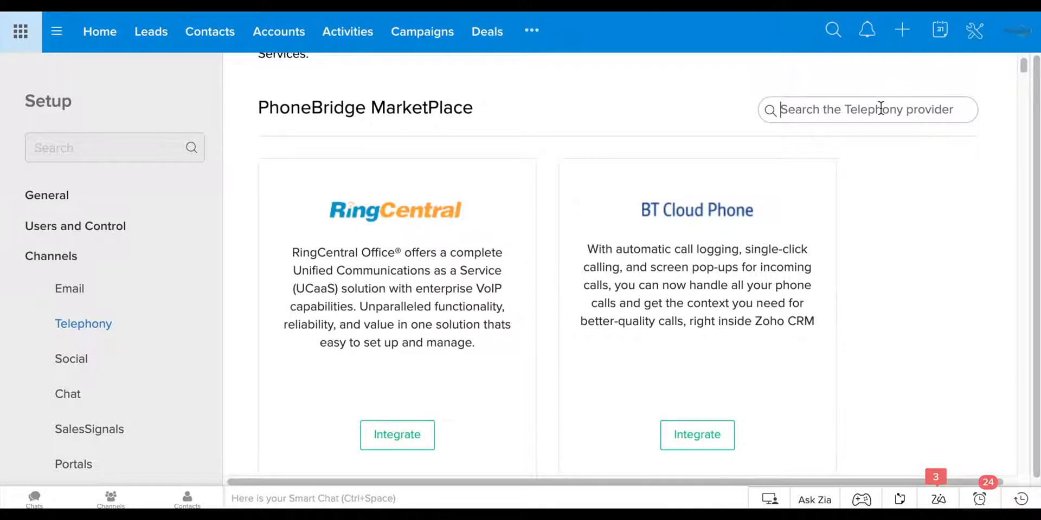
left_click(396, 435)
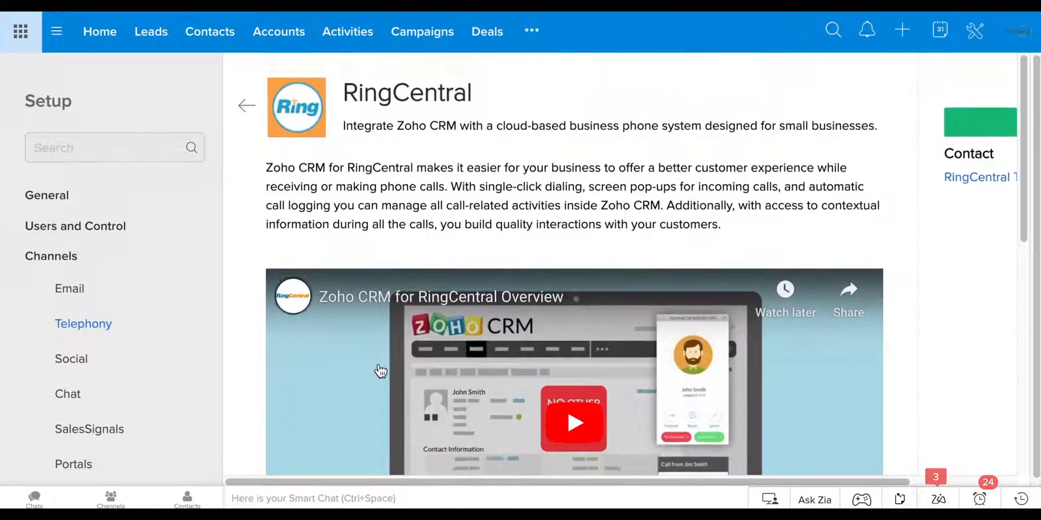
scroll("down", 3)
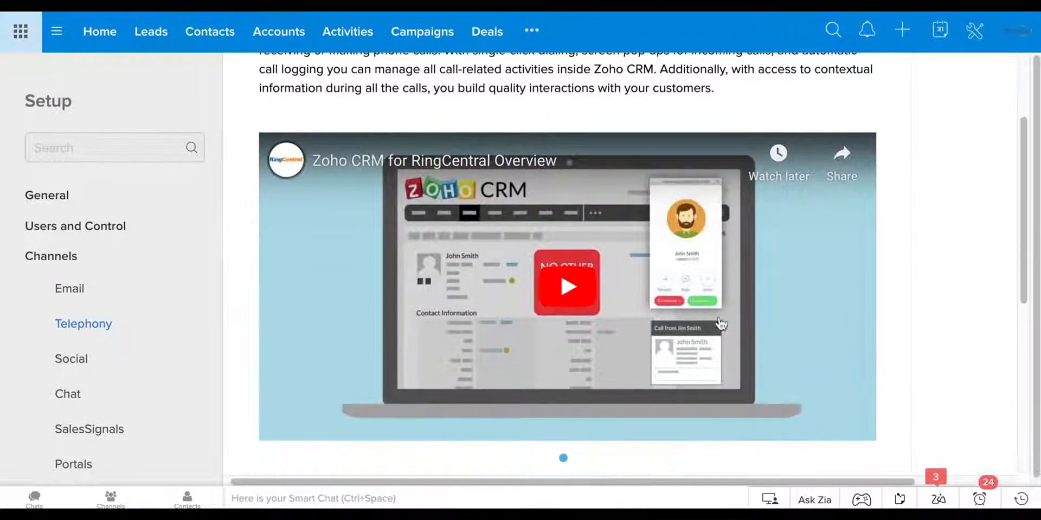
mouse_move(562, 312)
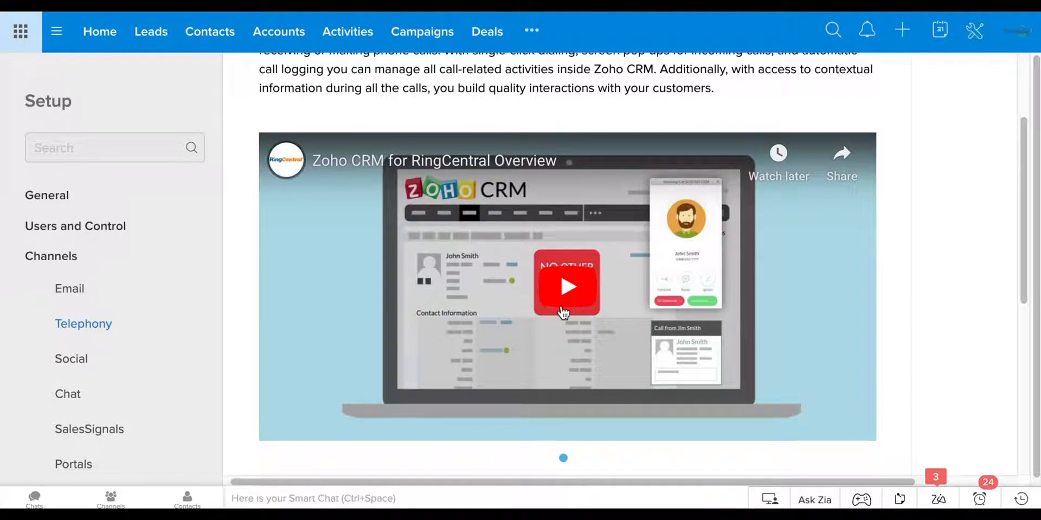
scroll("down", 3)
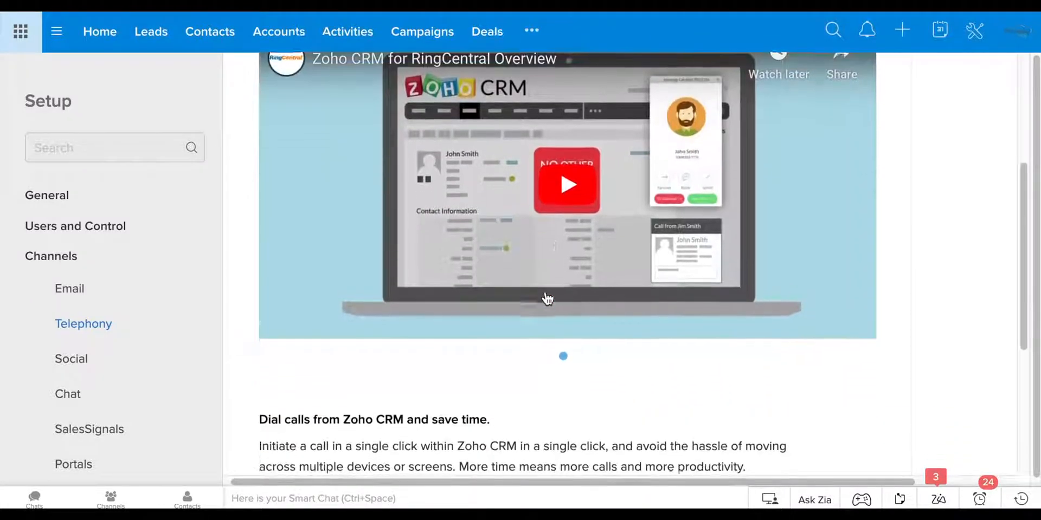
scroll("down", 3)
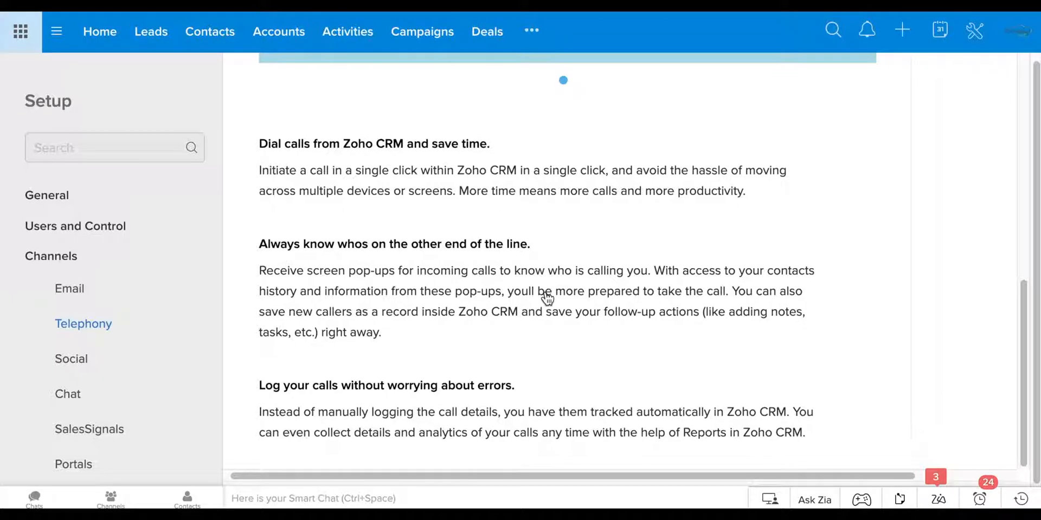
scroll("up", 3)
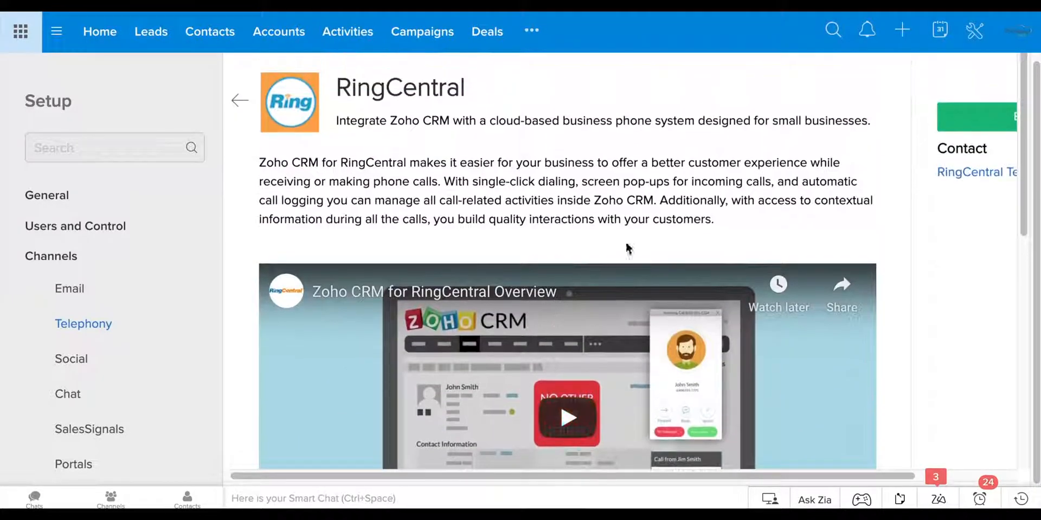
- Enable RingCentral and start Login to RingCentral in the PhoneBridge dialog
scroll("right", 3)
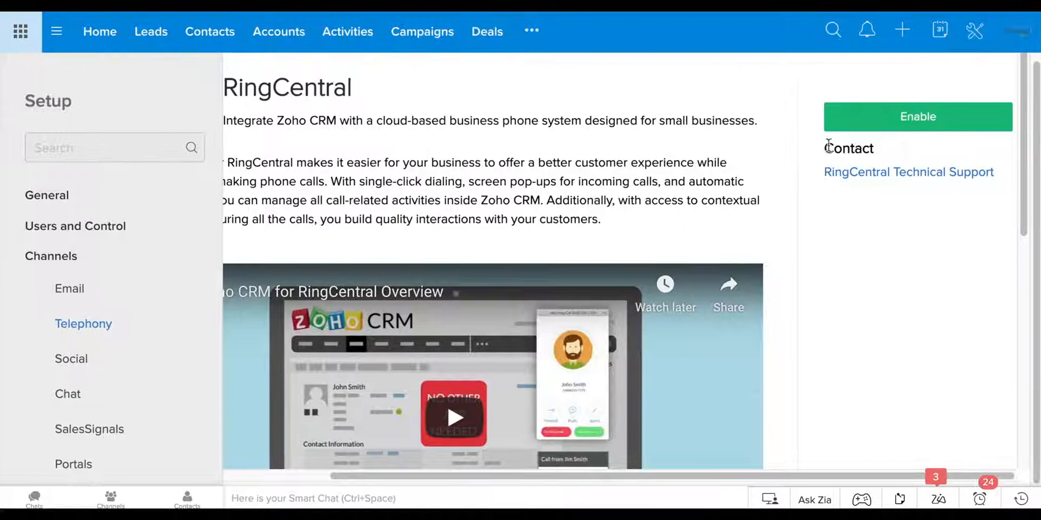
left_click(918, 116)
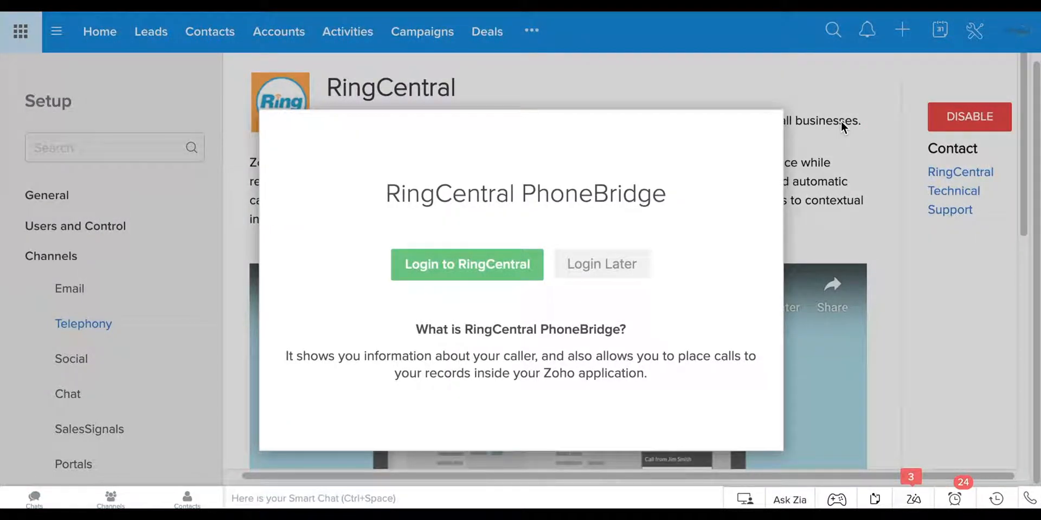
left_click(601, 263)
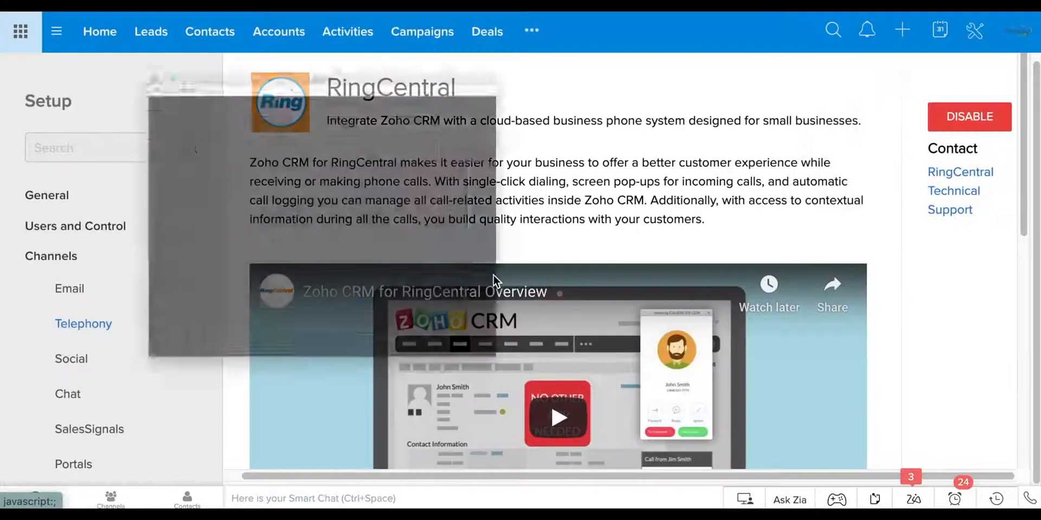
left_click(558, 417)
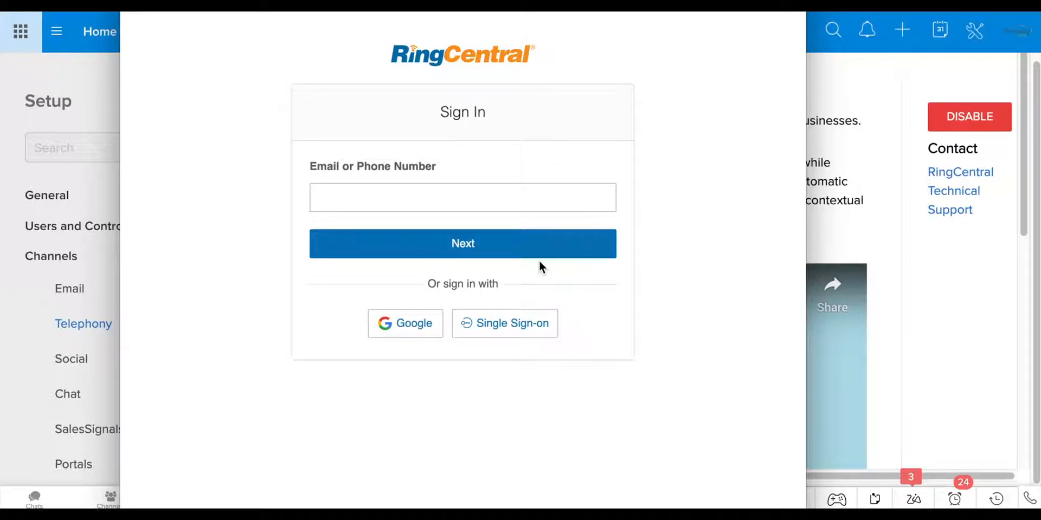
mouse_move(168, 154)
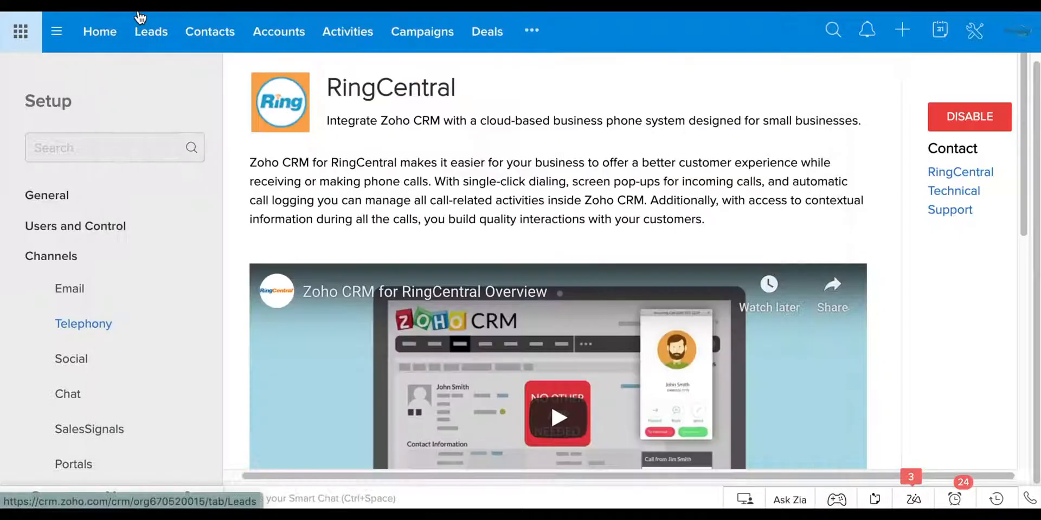
mouse_move(99, 32)
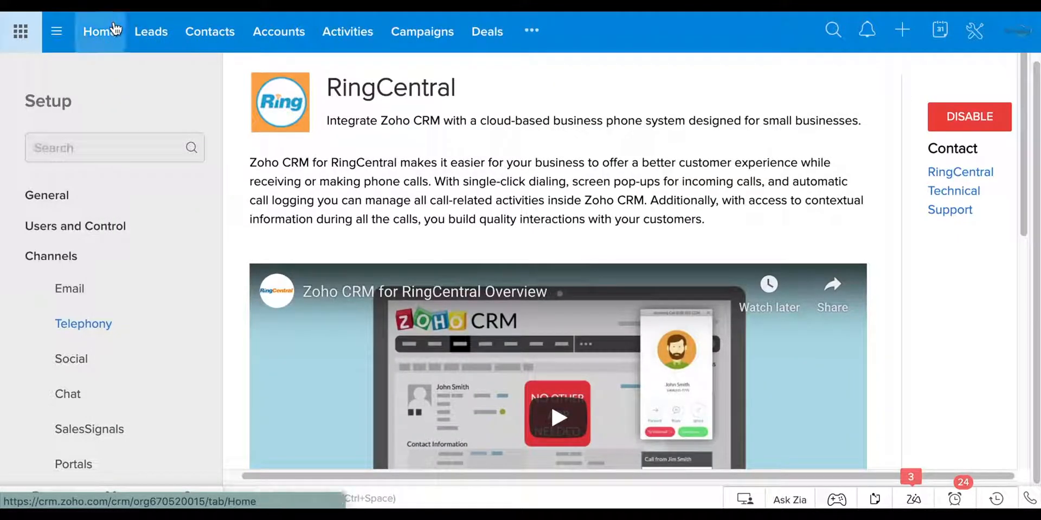
- Go back to the Home dashboard showing the Amount by Stage chart
left_click(99, 32)
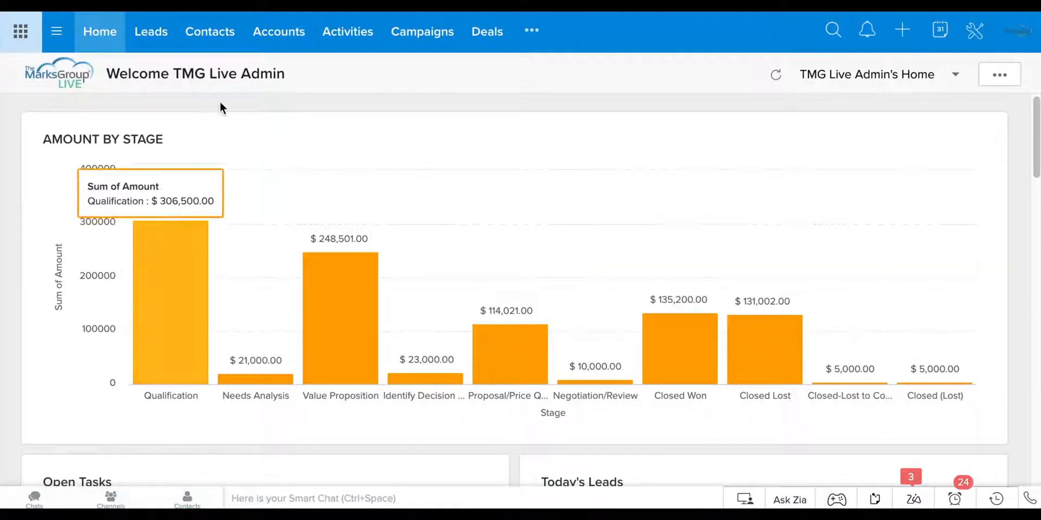